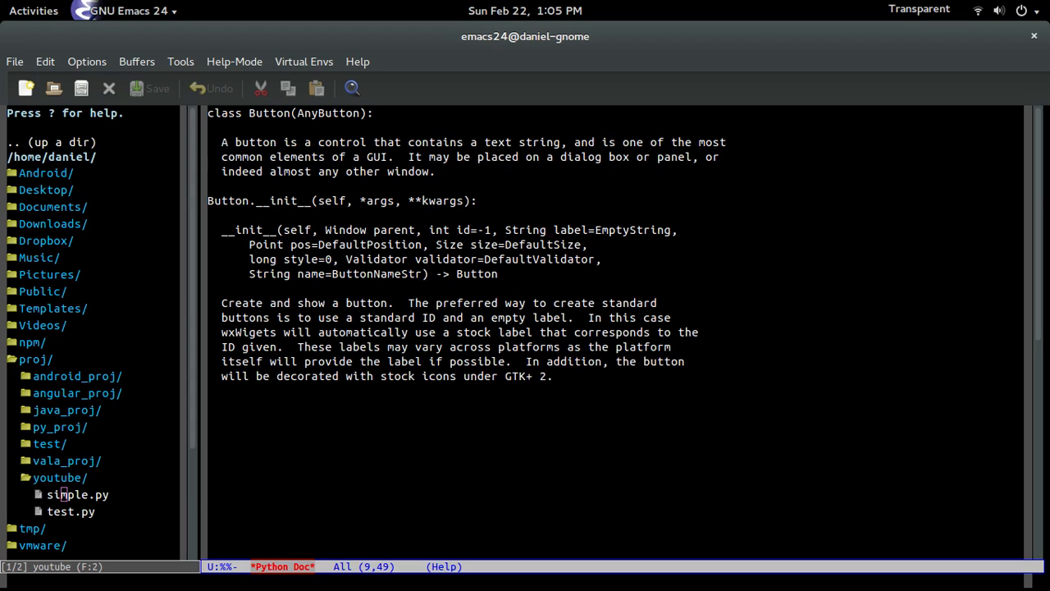
# Close the *Python Doc* buffer and return to the simple.py buffer.
pyautogui.click(671, 230)
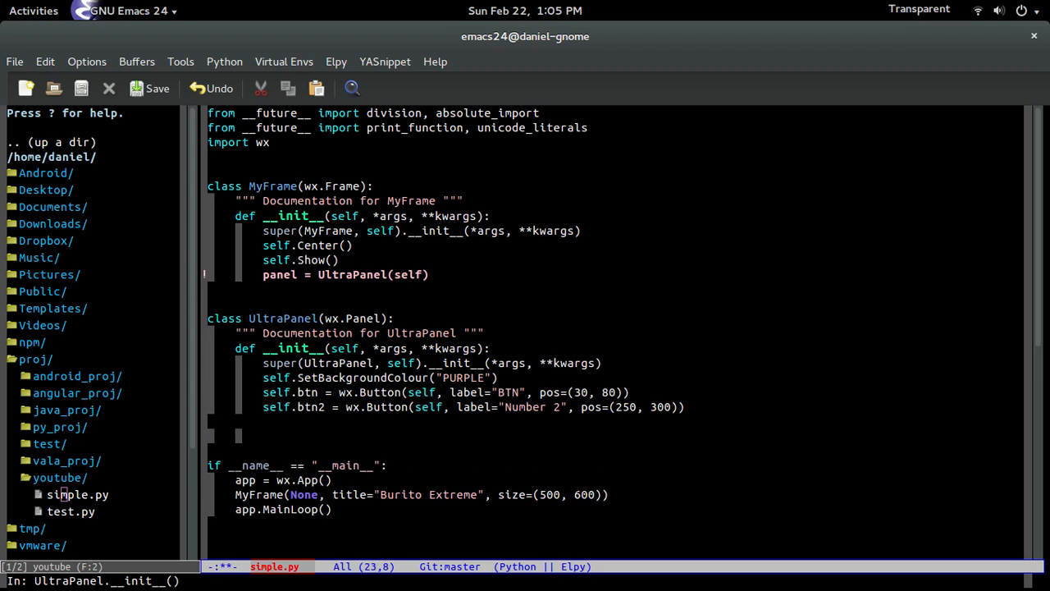
# Type a trial self.Bind line with throwaway text, then erase it.
pyautogui.write('self.Bind')
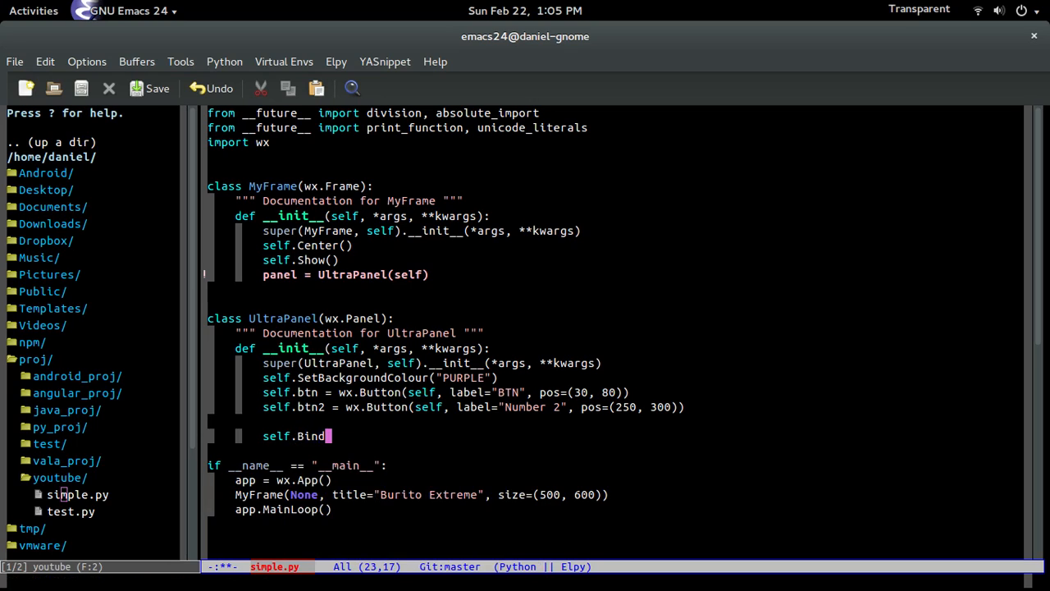
pyautogui.write('(l;kasdjfl;dasdj;l')
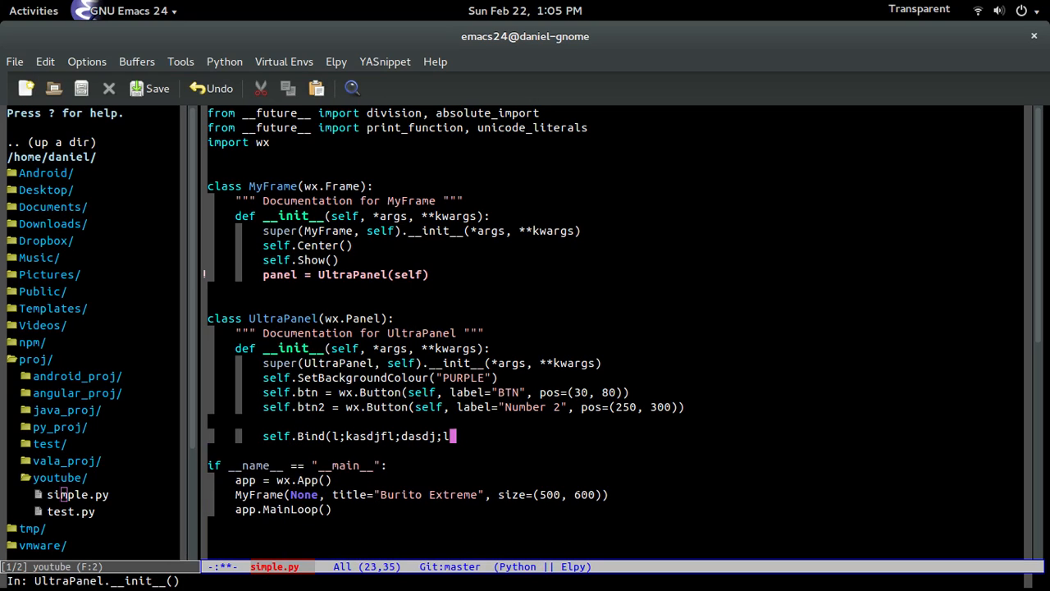
pyautogui.press('BackSpace')
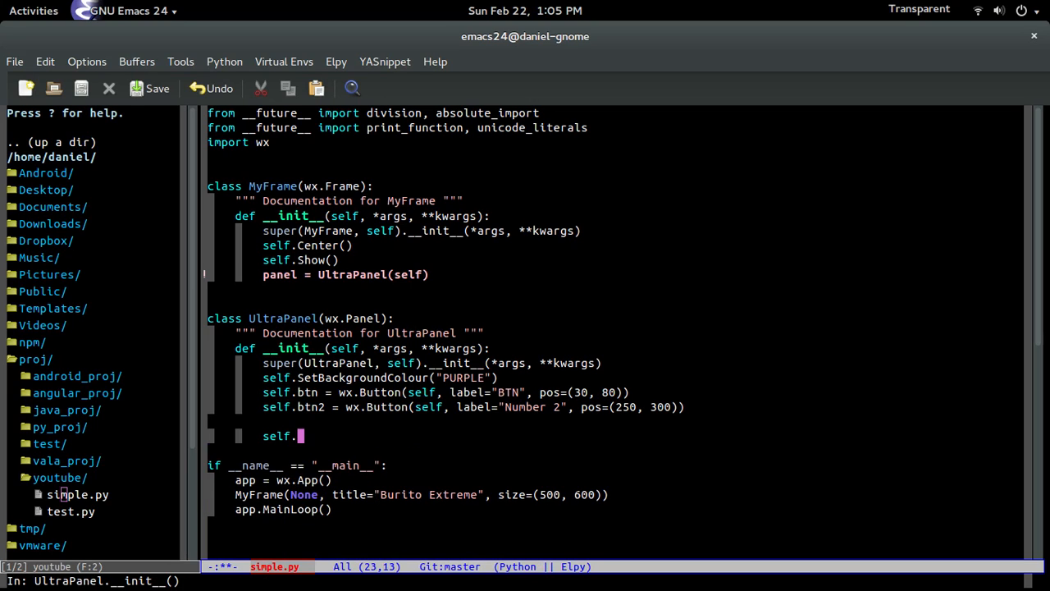
# Type a trial btn.Bind line with junk arguments, discard it, and save simple.py.
pyautogui.write('btn')
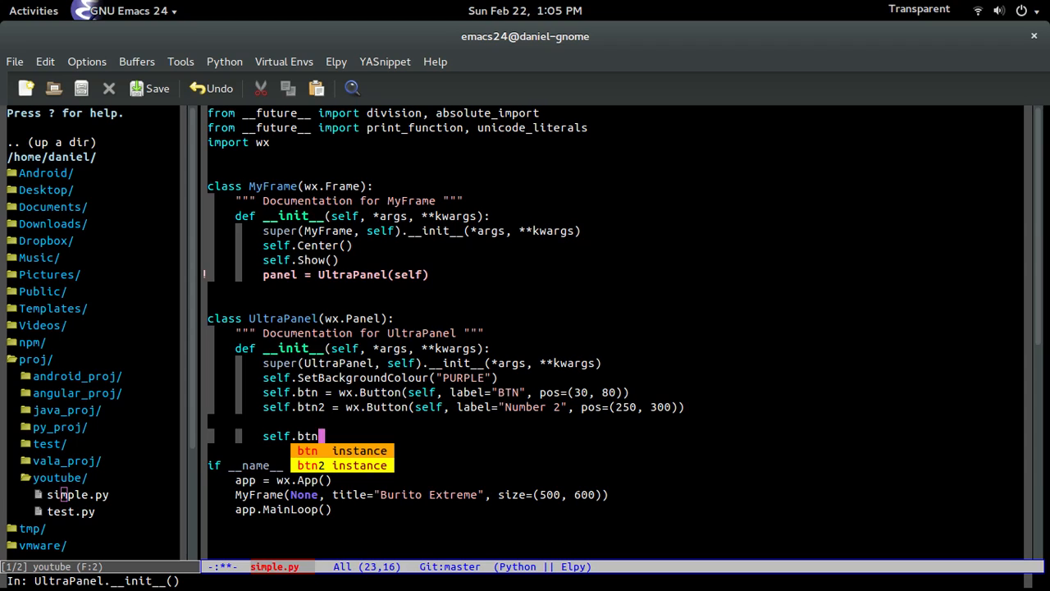
pyautogui.write('.')
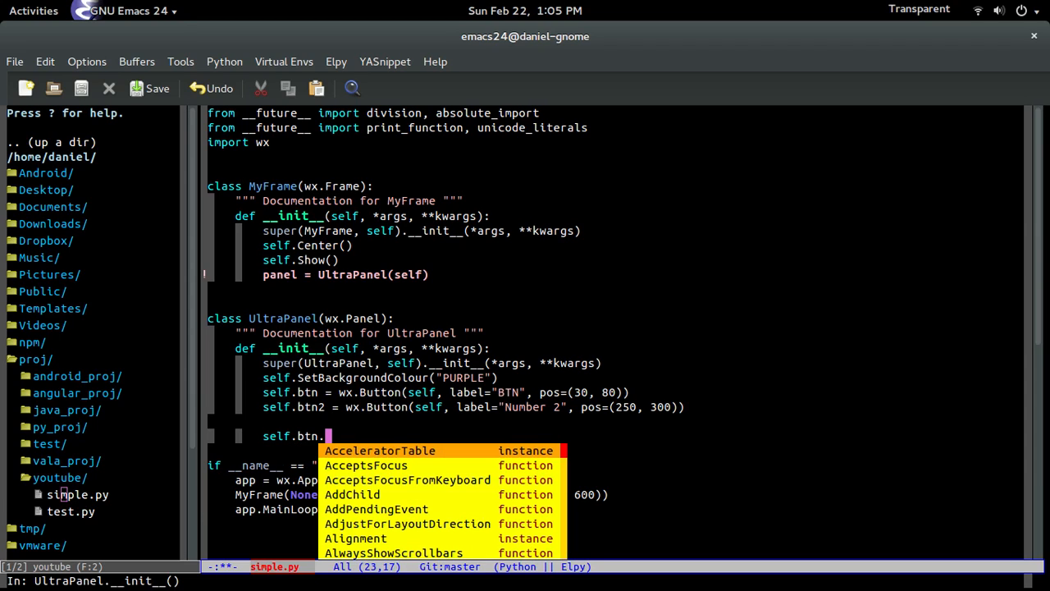
pyautogui.write('Bind')
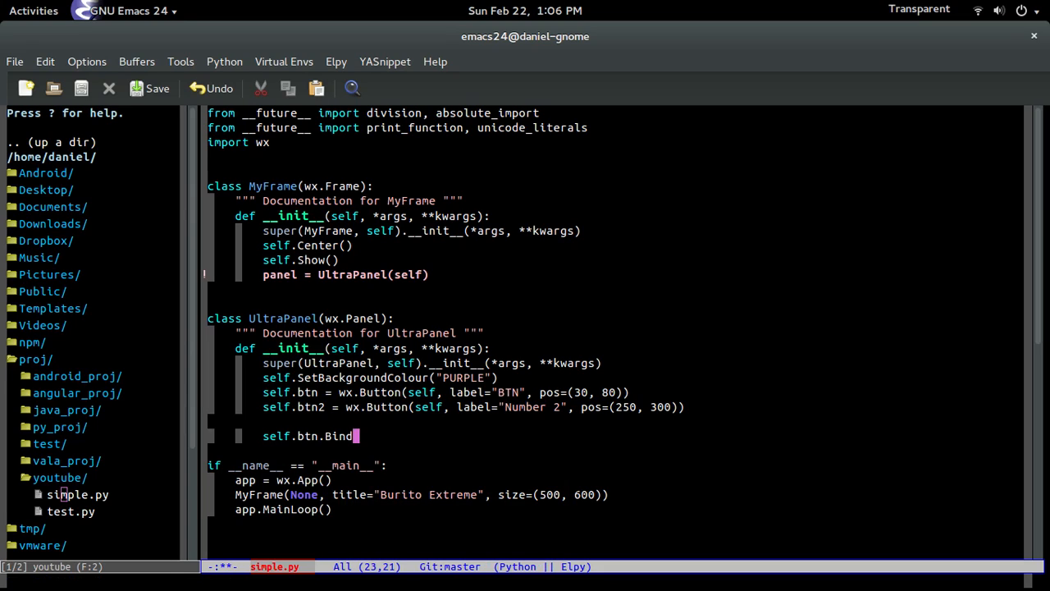
pyautogui.write('(;alkjdsf;lasdjf;ljasdf;j')
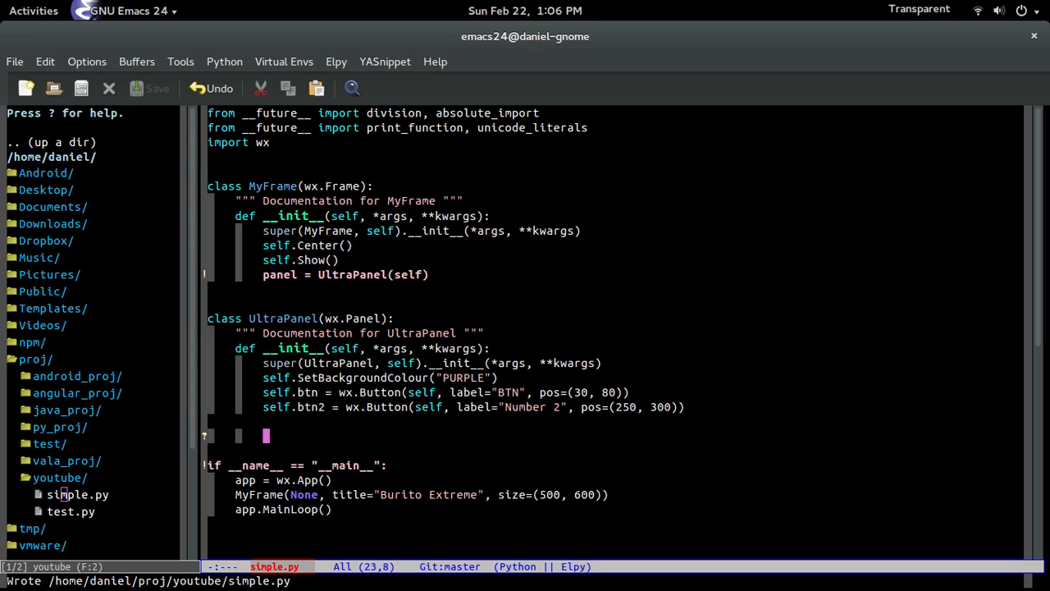
# Start a self.Bind call on wx.EVT_BUTTON in UltraPanel's init.
pyautogui.write('self.Bind(')
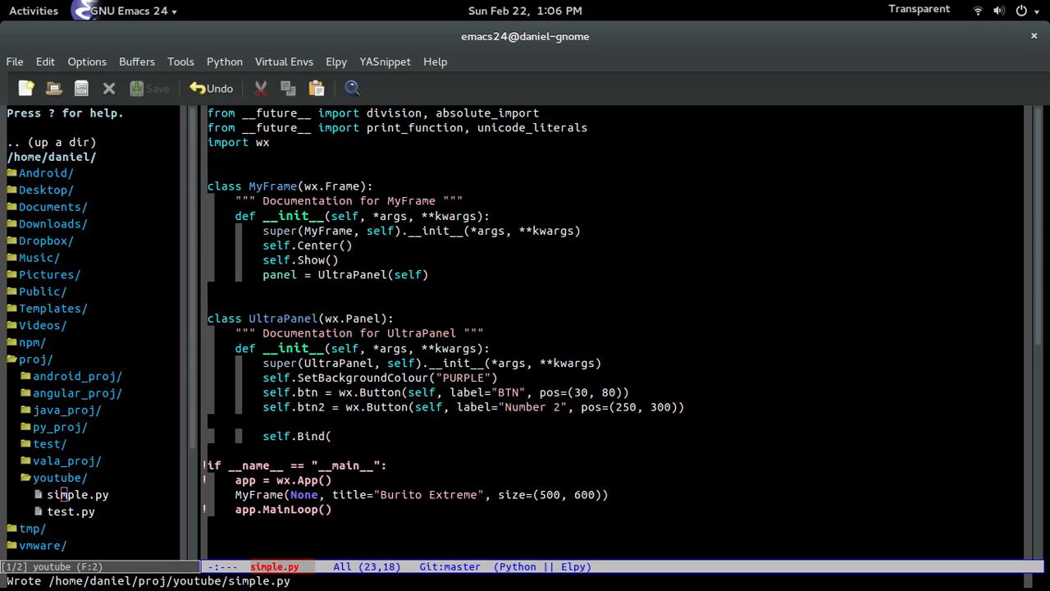
pyautogui.write('wx.')
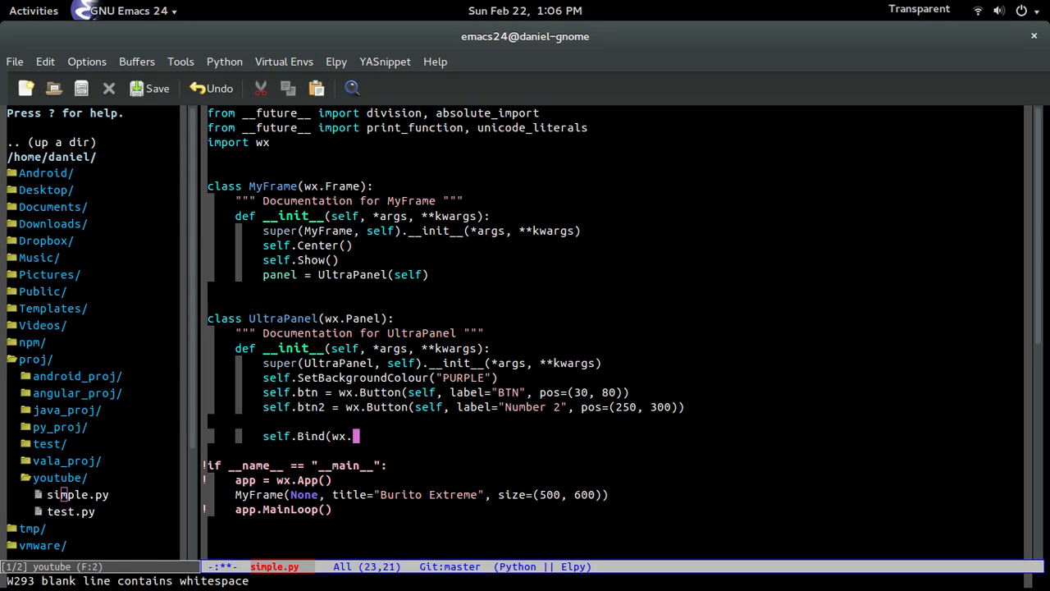
pyautogui.write('evt_button')
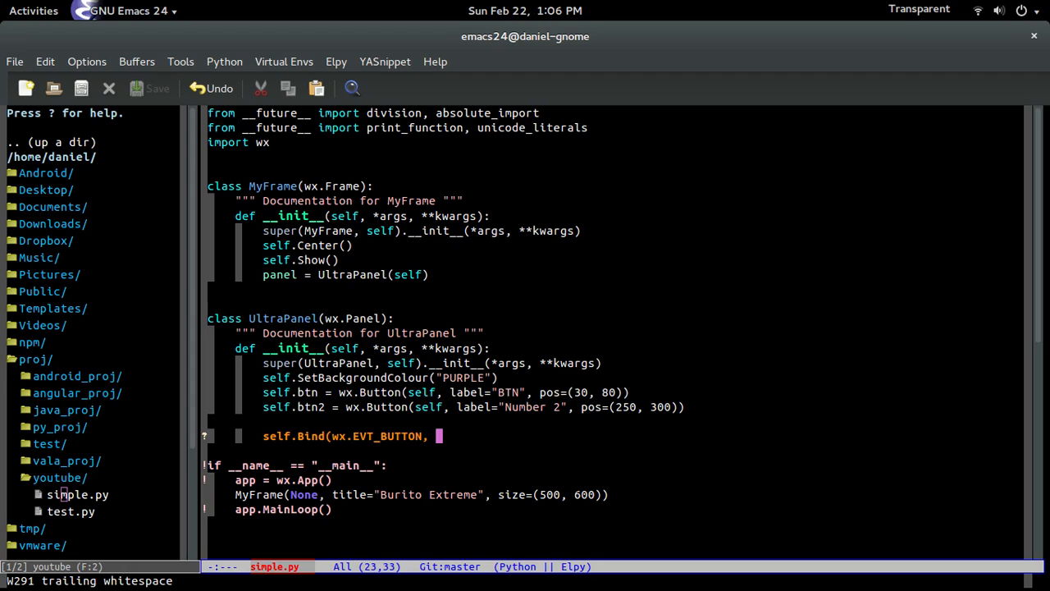
# Add a lambda evt handler printing "lskjdflsdjflkdj" and run the buffer in the Python shell.
pyautogui.write('lamd')
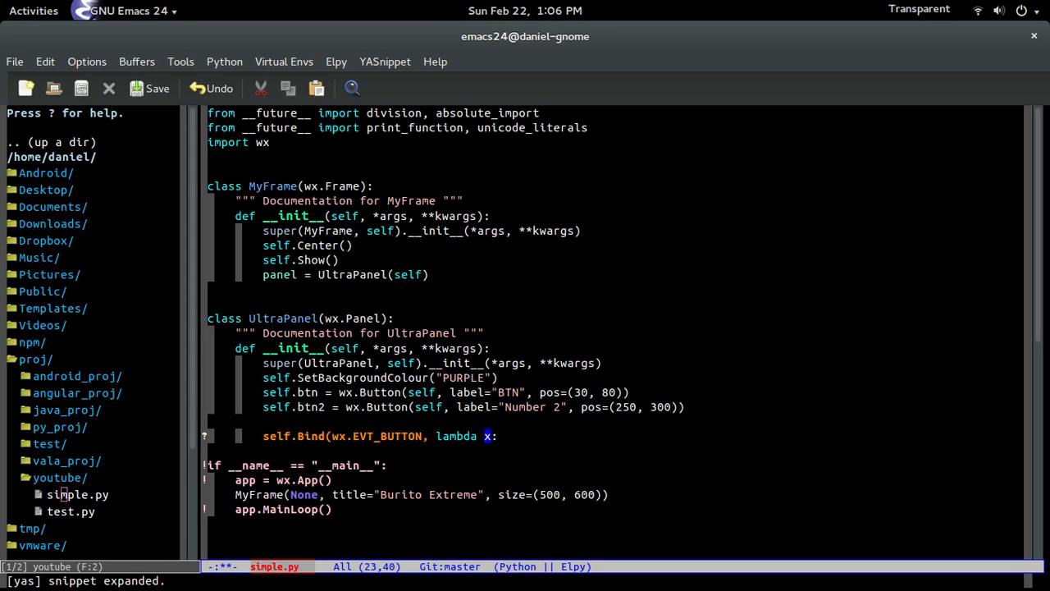
pyautogui.write('evt')
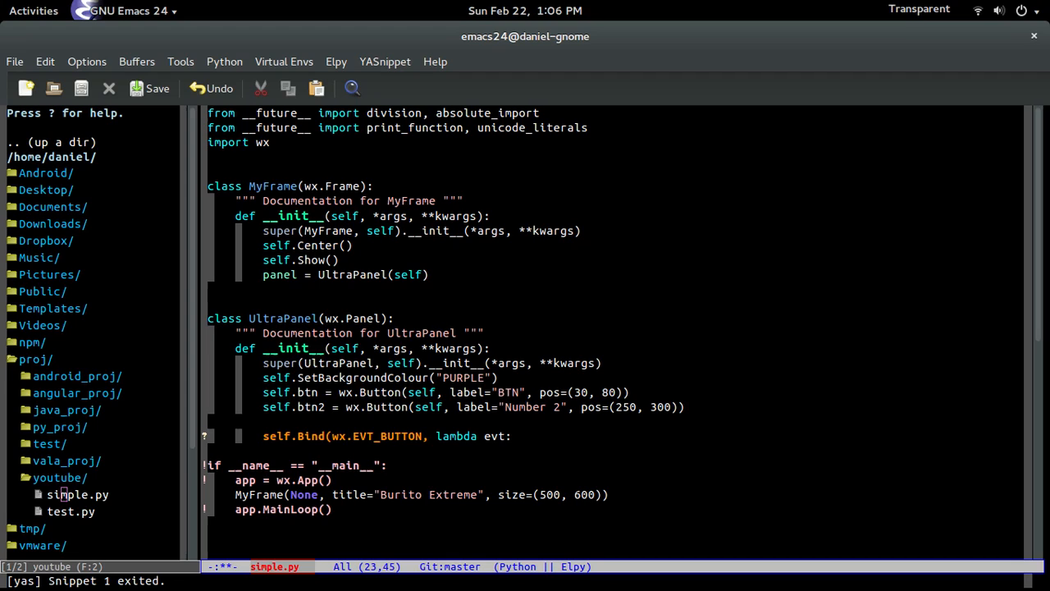
pyautogui.write('p')
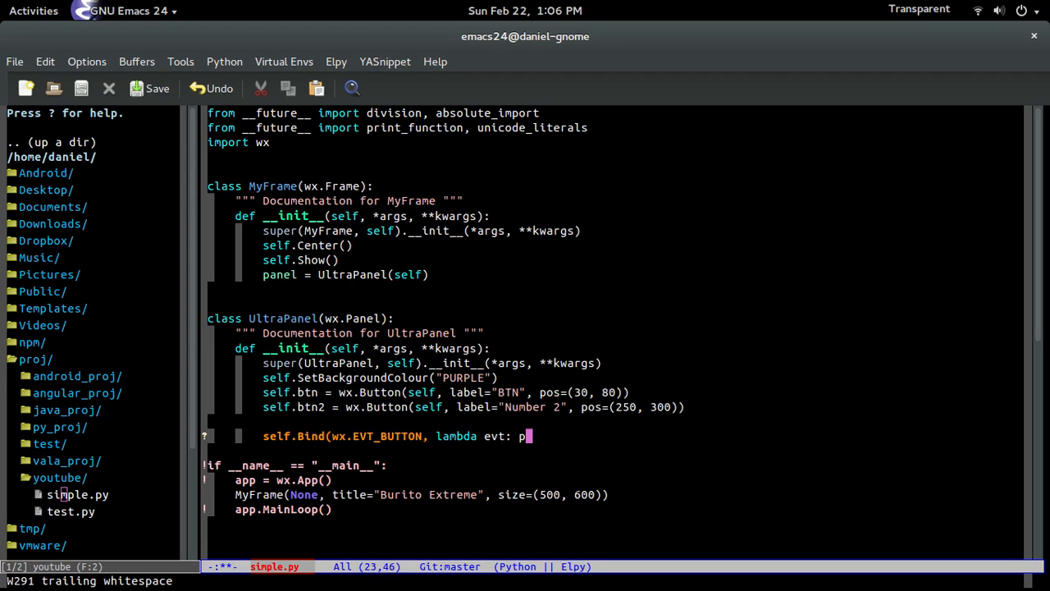
pyautogui.write('rint("lskjdflsdjflkdj"')
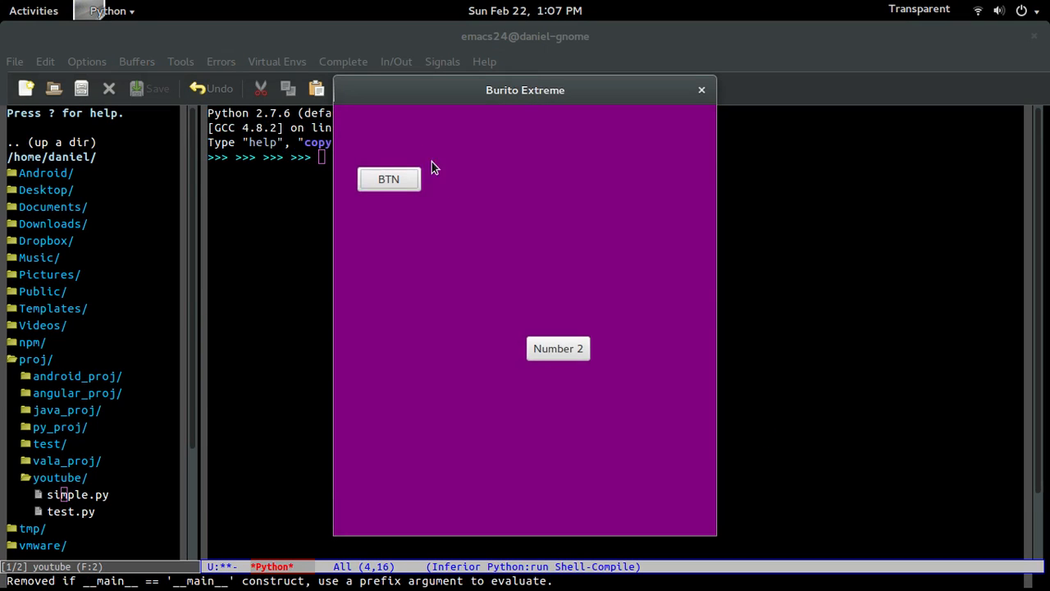
# Move the Burito Extreme window aside and click Number 2 to check printed output.
pyautogui.moveTo(525, 89); pyautogui.dragTo(662, 75)
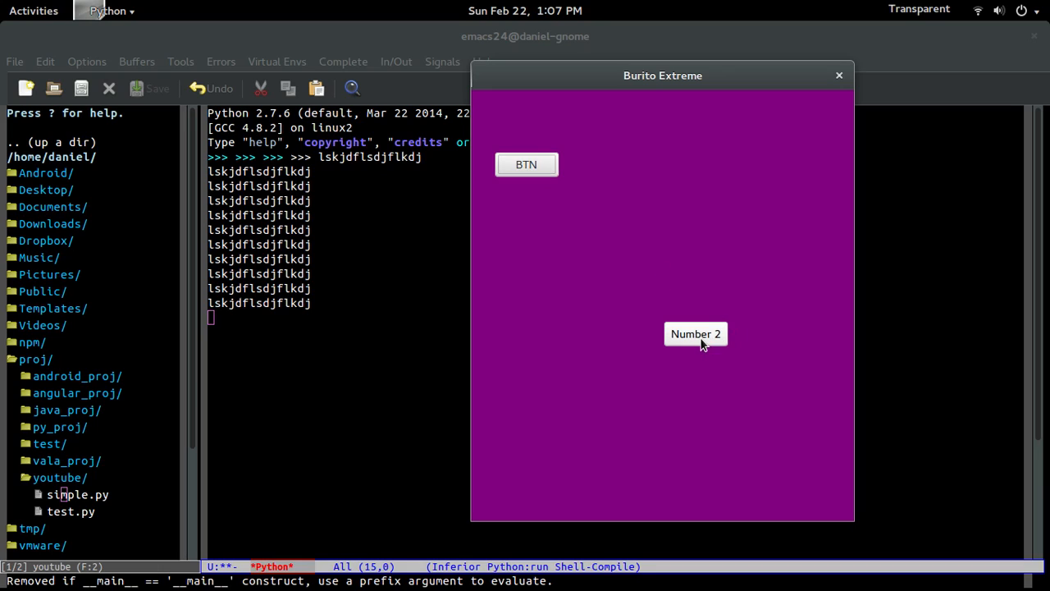
pyautogui.moveTo(695, 334)
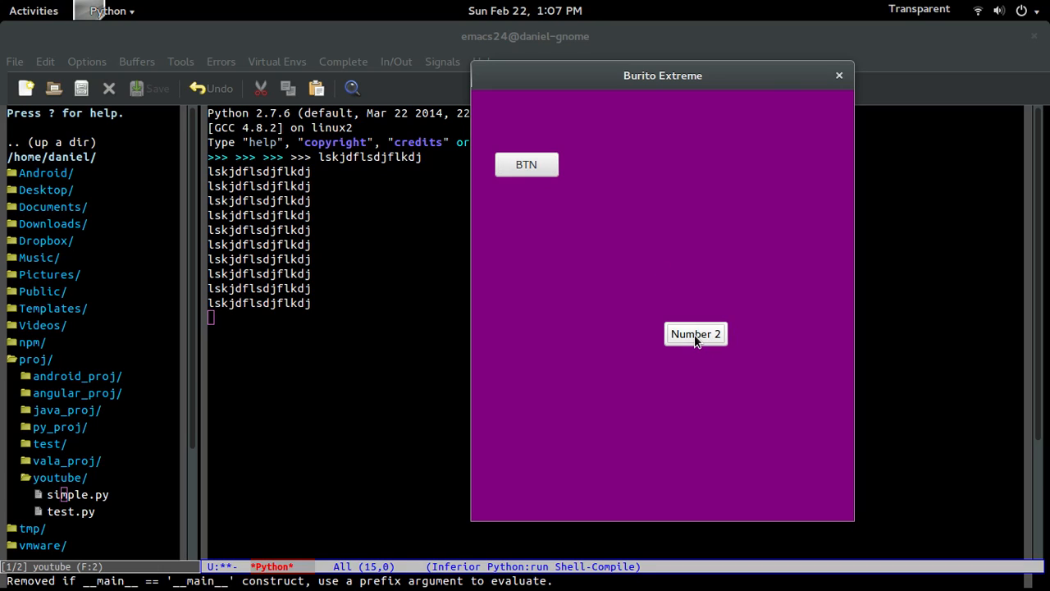
pyautogui.click(839, 76)
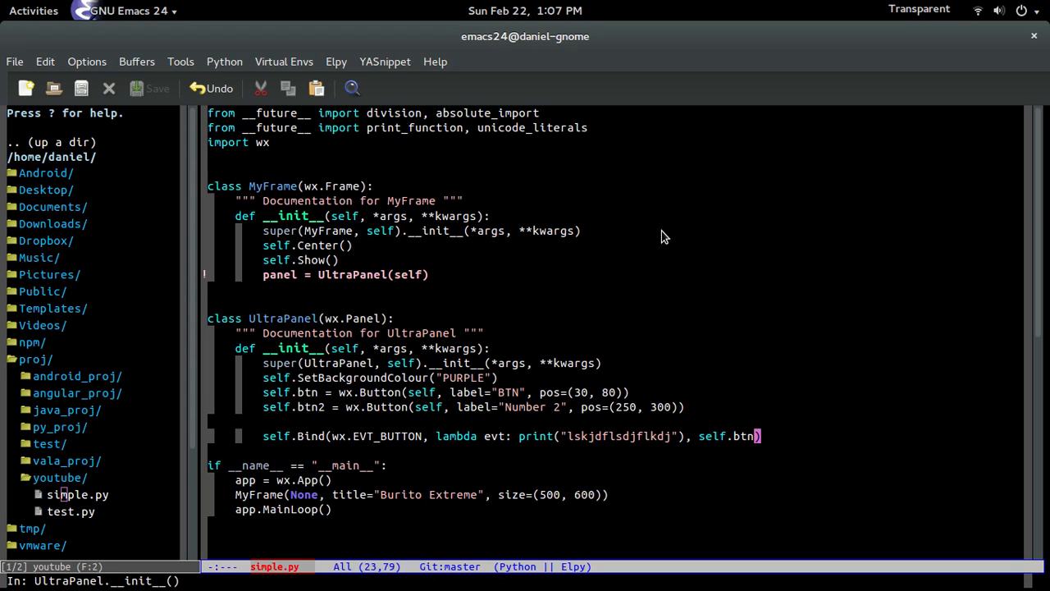
# Add self.btn2.Bind(wx.EVT_BUTTON, self.onClick) on a new line below the first Bind.
pyautogui.press('Right')
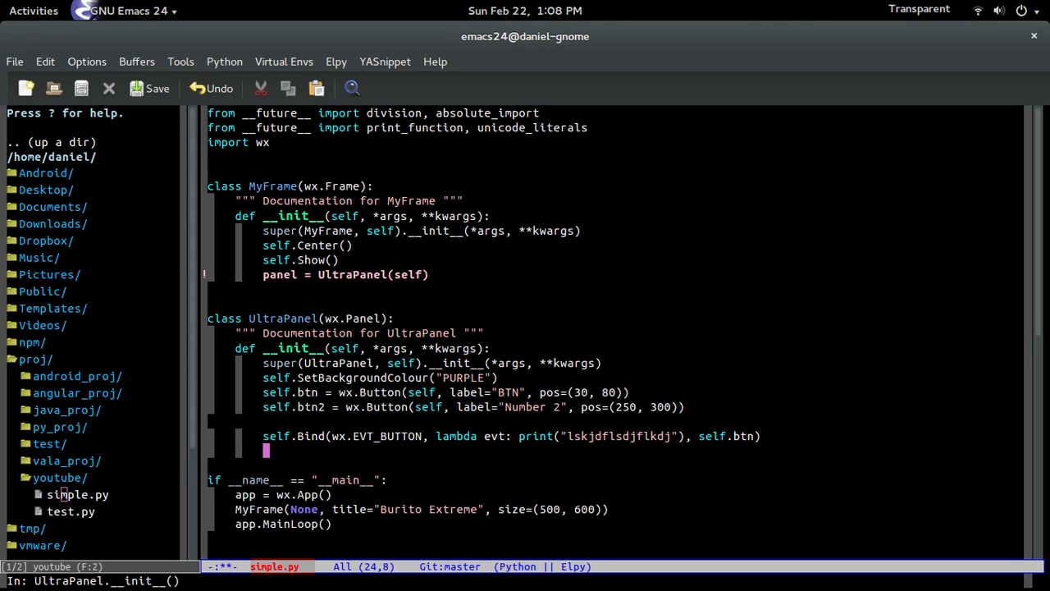
pyautogui.write('self.btn2.Bind(')
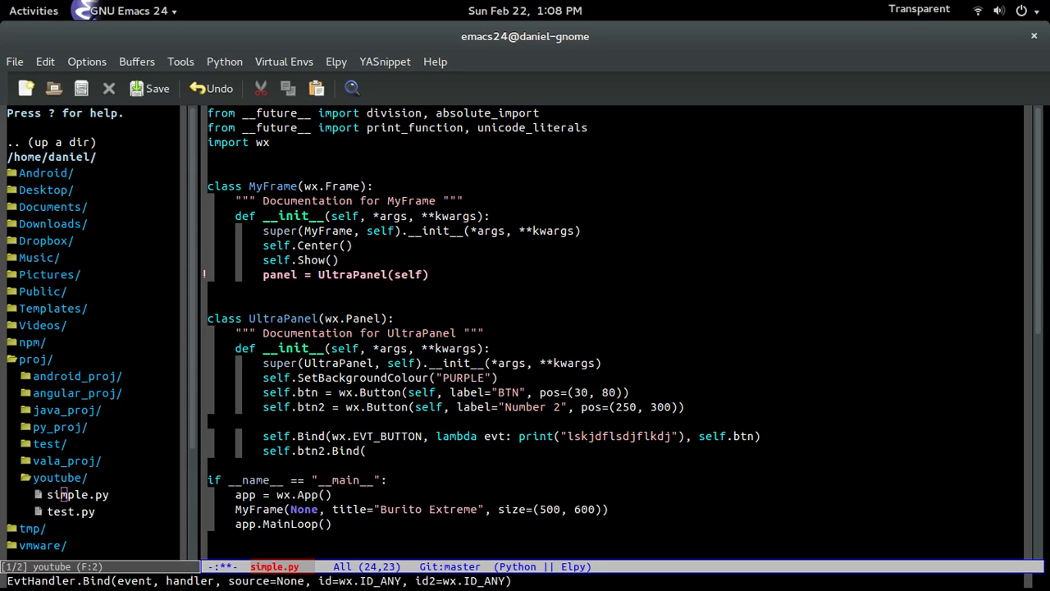
pyautogui.write('wx.EVT_BUTTON,')
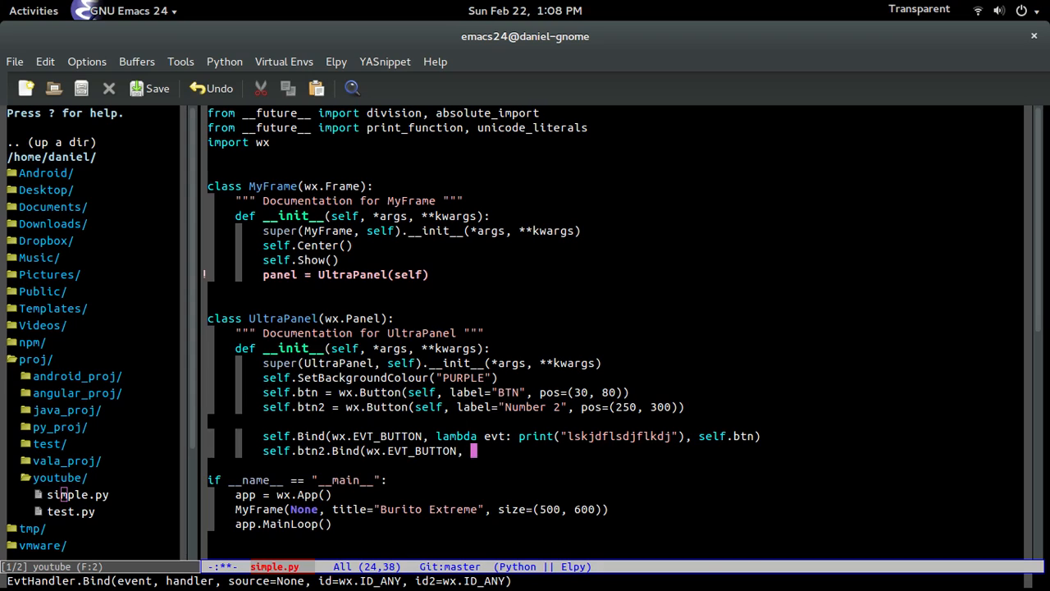
pyautogui.write('self.onCli')
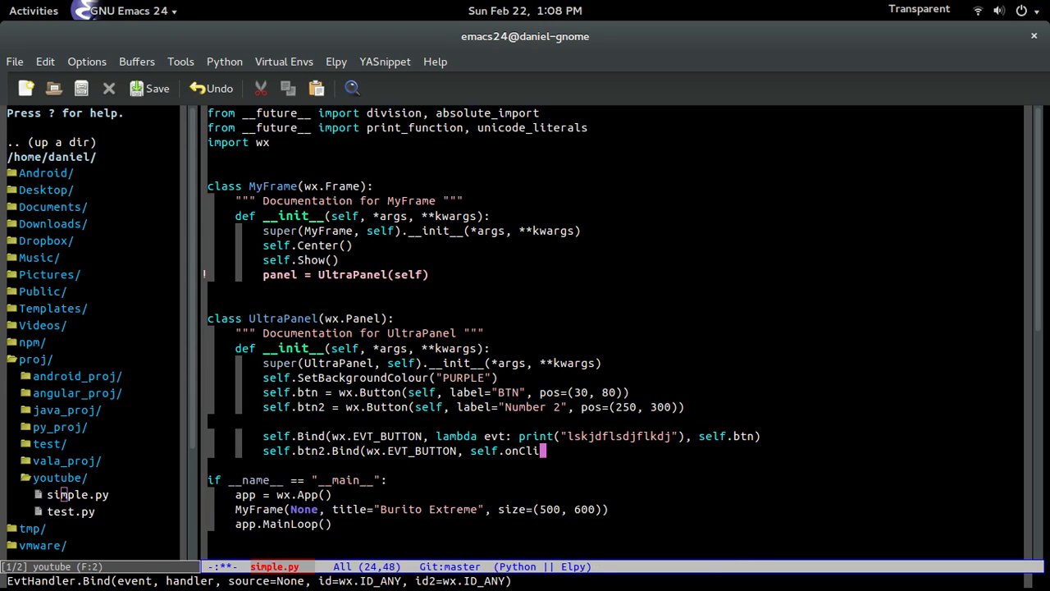
pyautogui.write('ck)')
pyautogui.write('def on')
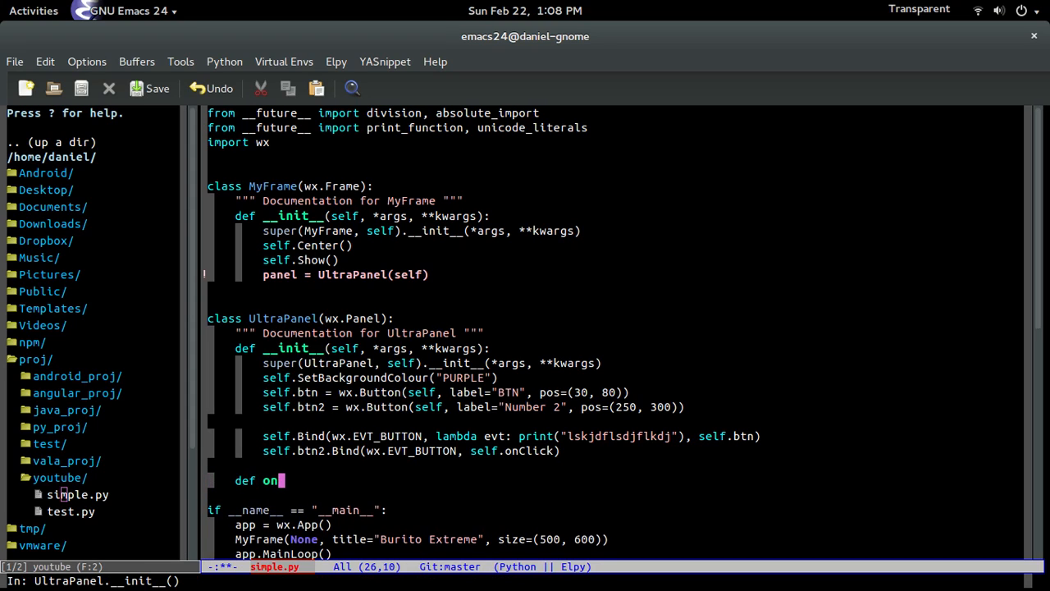
# Write def onClick(self, evt) printing "onCLick" and relaunch the app.
pyautogui.write('Click(self')
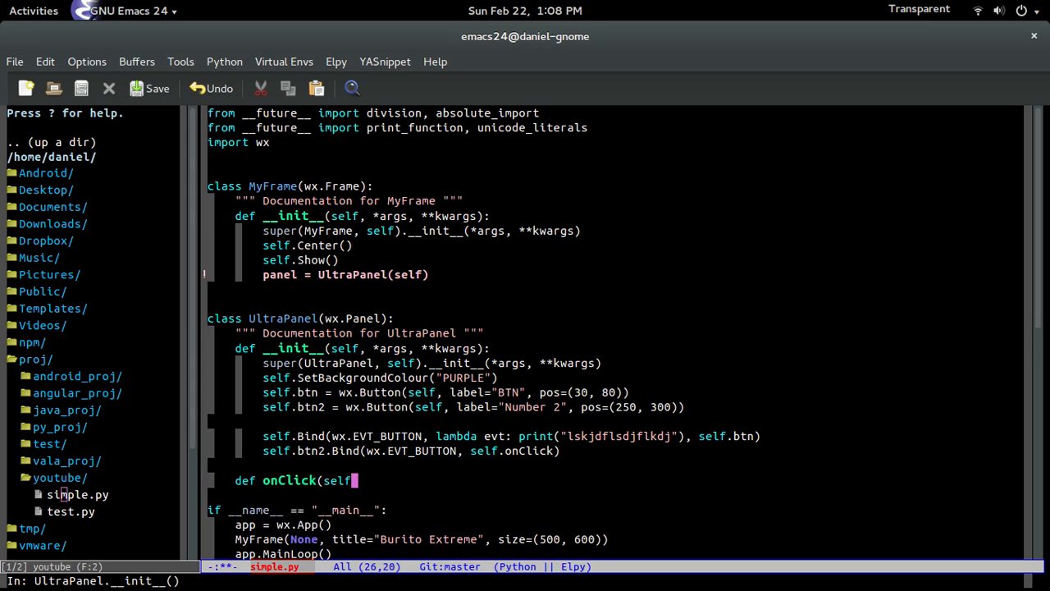
pyautogui.write(', evt):')
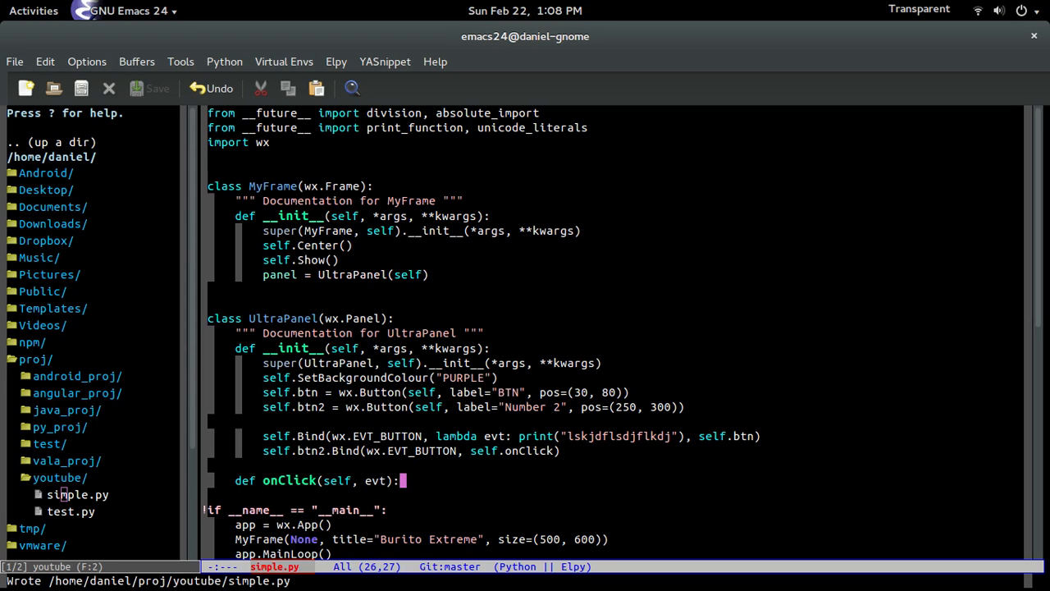
pyautogui.write('print("onCLick')
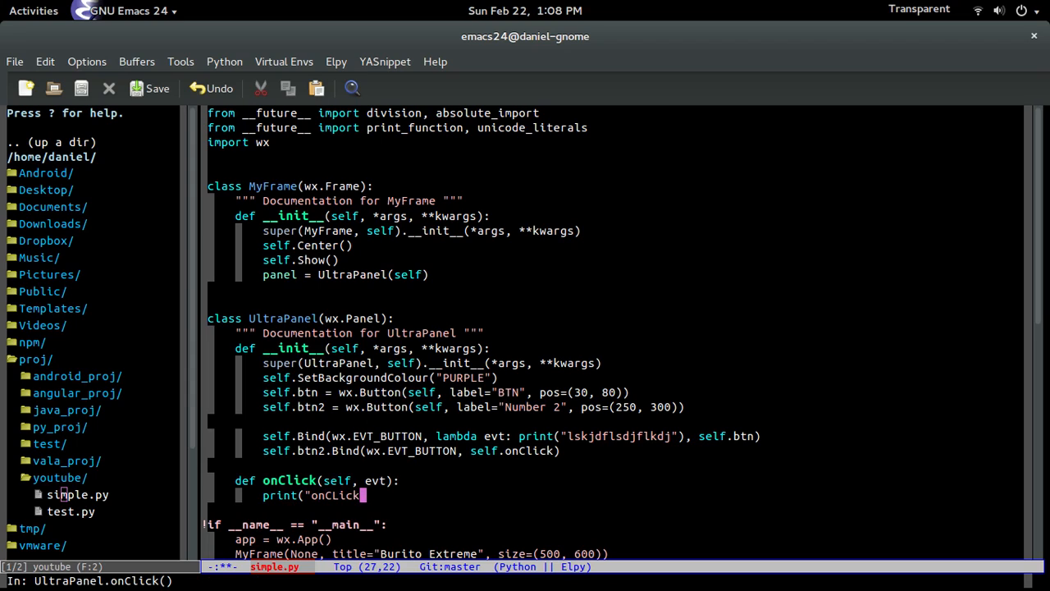
pyautogui.click(150, 88)
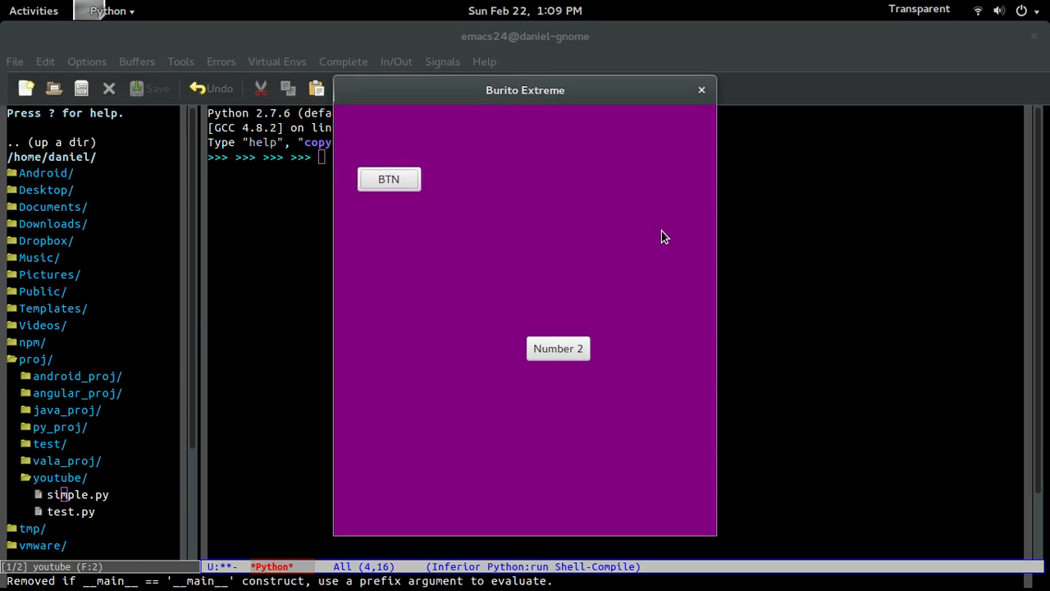
# Drag the Burito Extreme window aside to view the shell's printed test strings.
pyautogui.moveTo(525, 89); pyautogui.dragTo(689, 74)
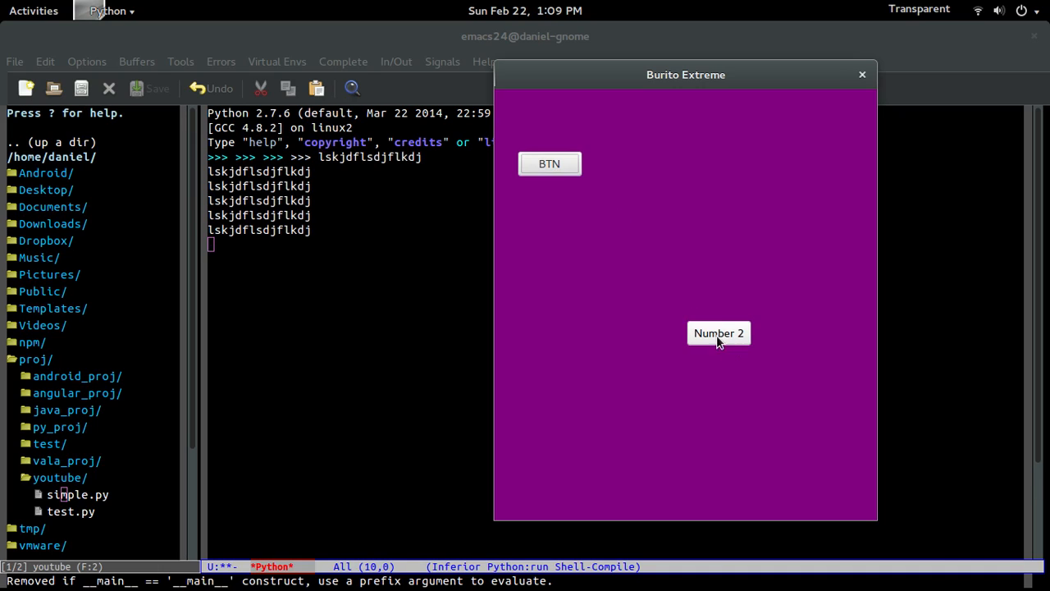
pyautogui.moveTo(716, 342)
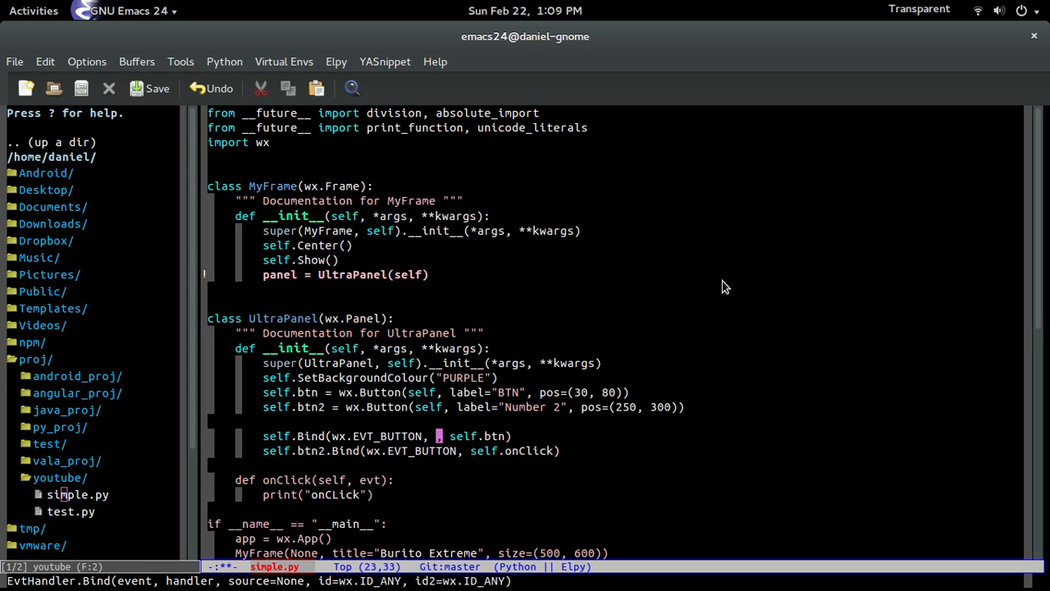
# Pass self.onClick to the panel's Bind, rerun, and click BTN to print onCLick.
pyautogui.write('self')
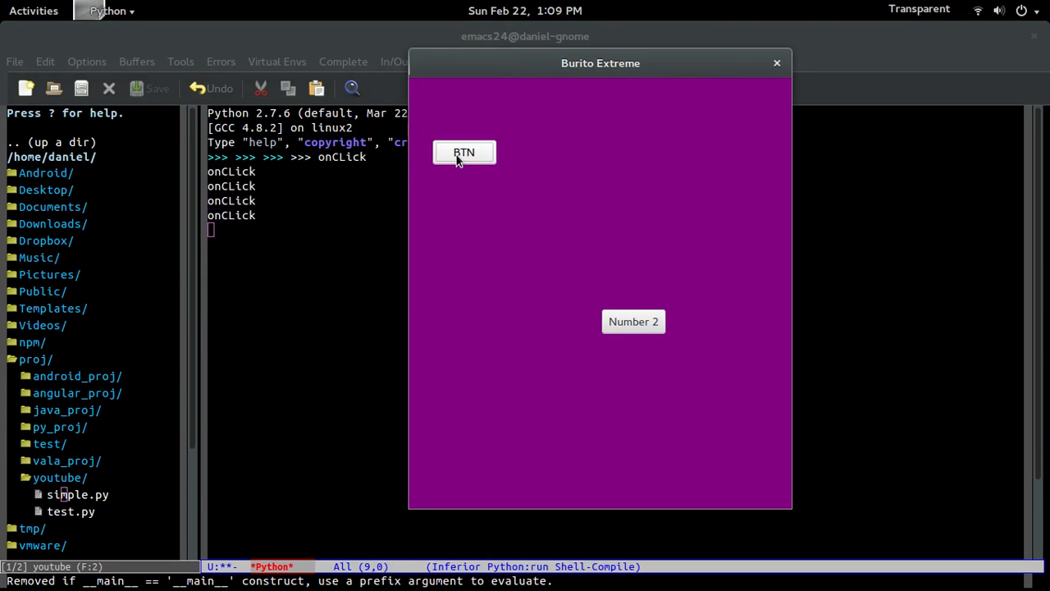
pyautogui.click(463, 153)
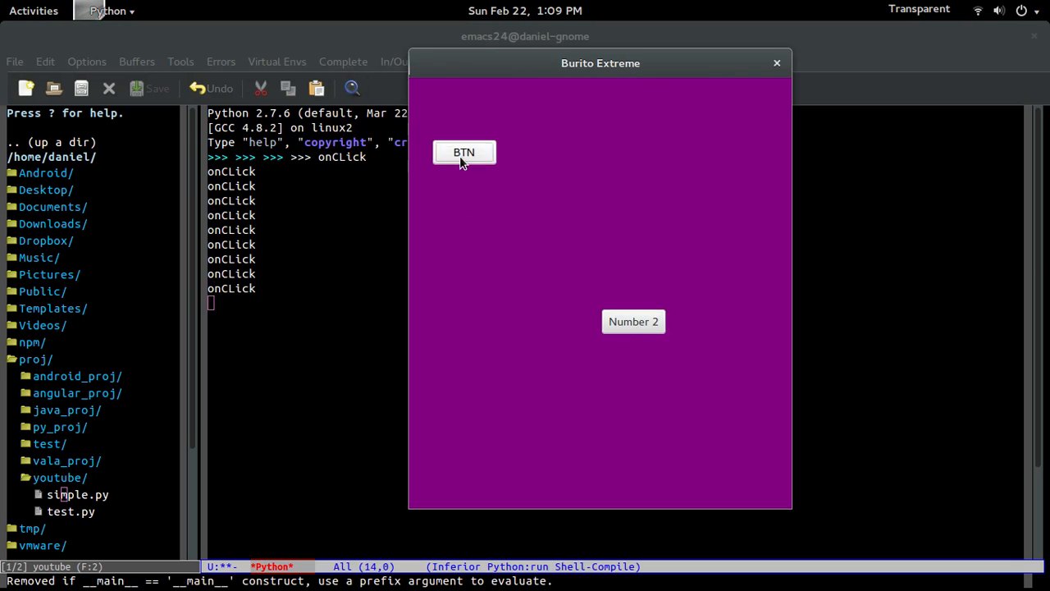